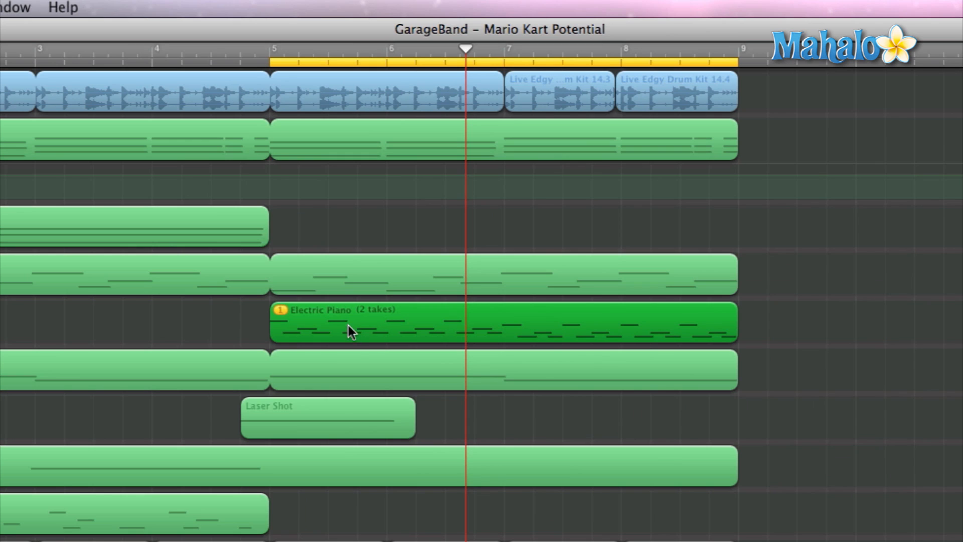
mouse_move(455, 343)
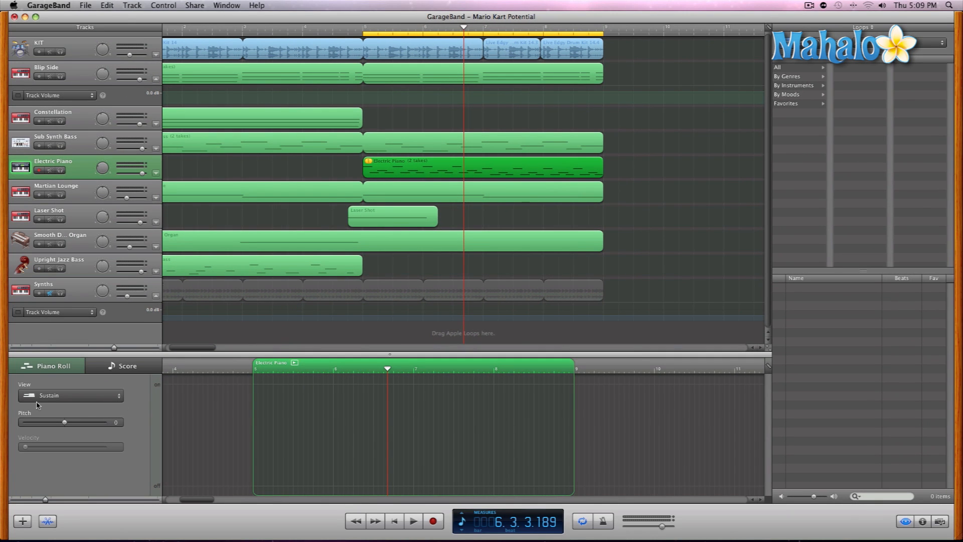
click(70, 394)
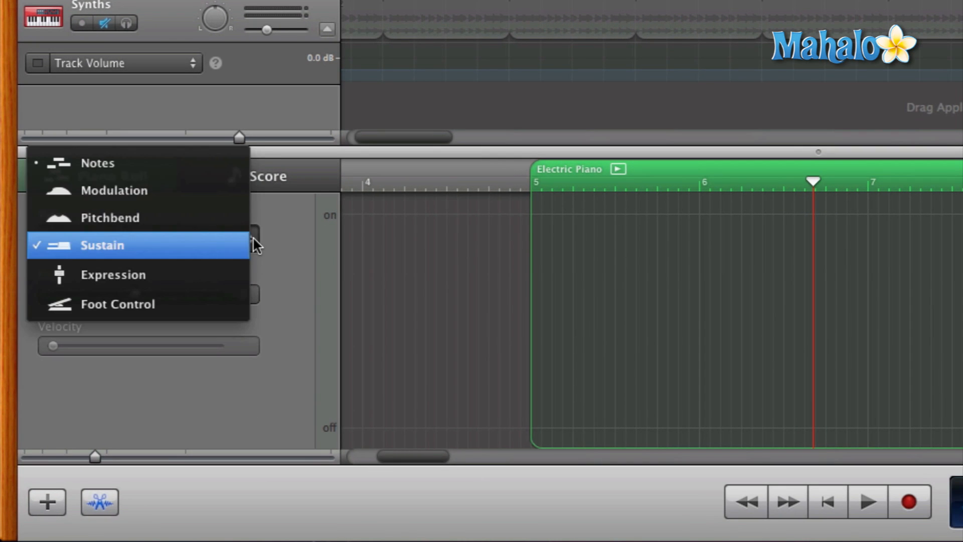
click(97, 163)
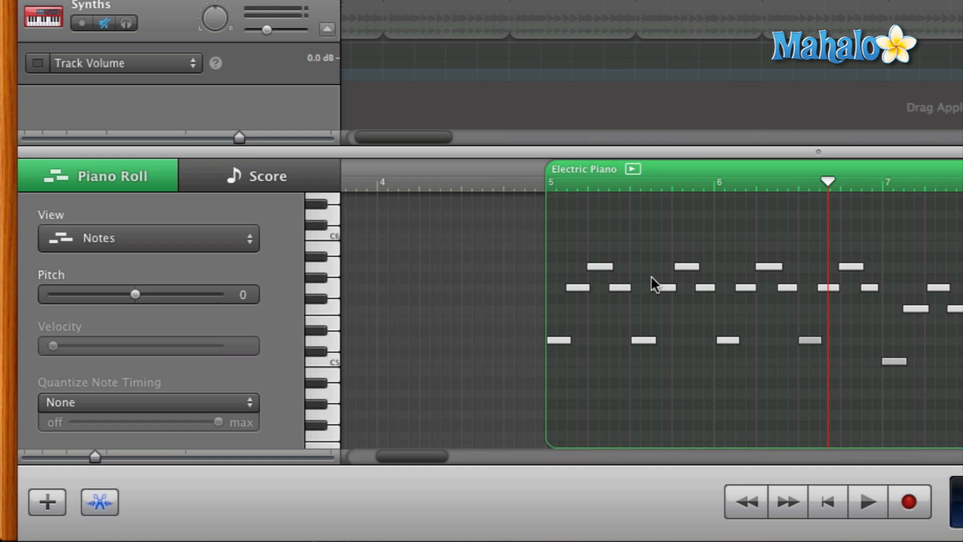
mouse_move(328, 249)
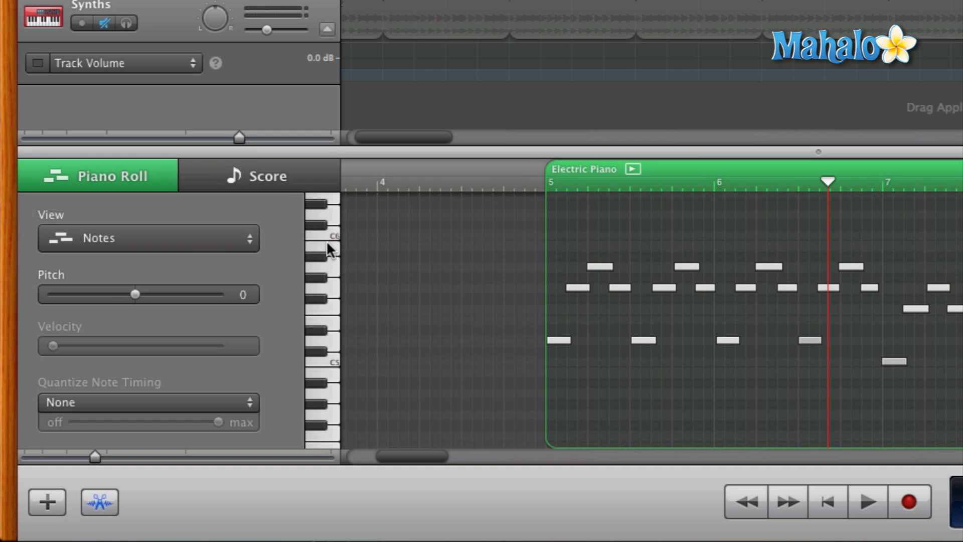
click(147, 237)
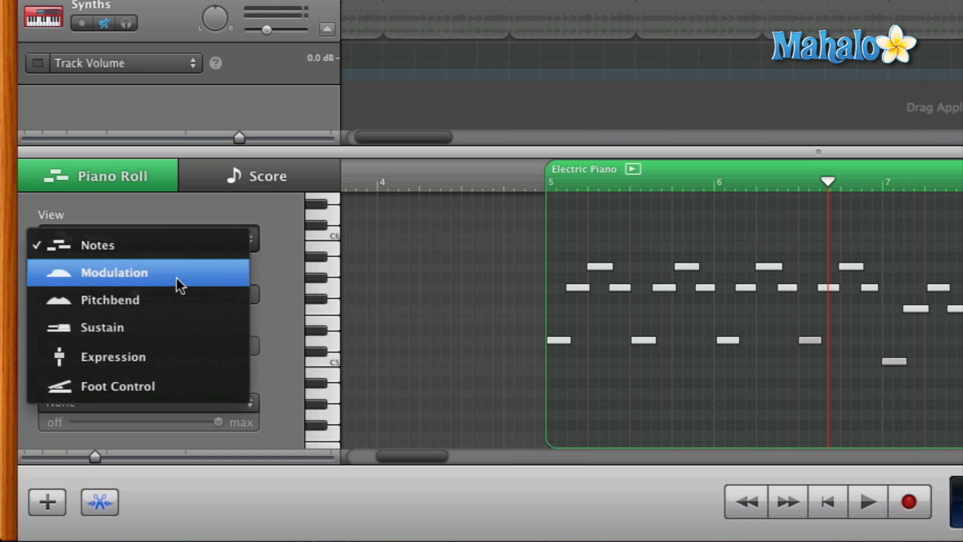
click(102, 327)
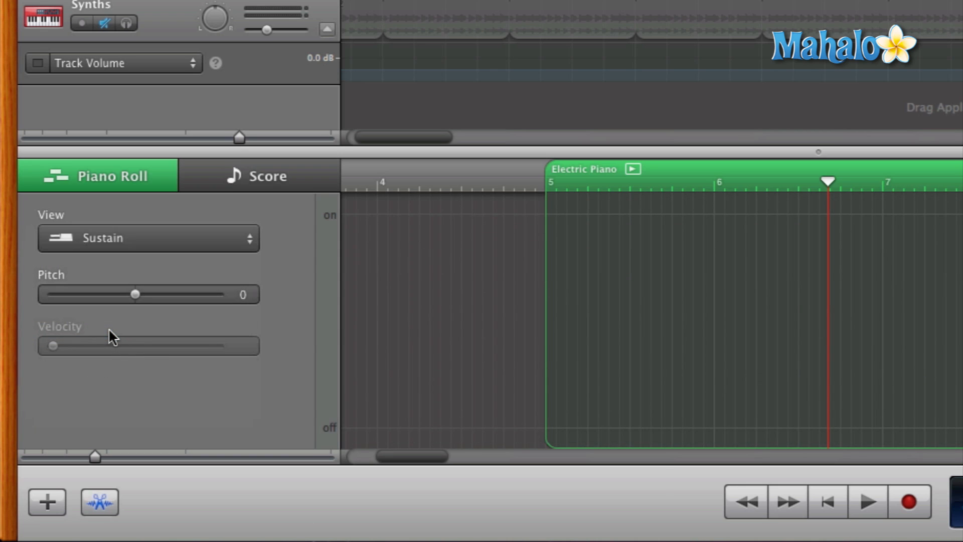
mouse_move(123, 336)
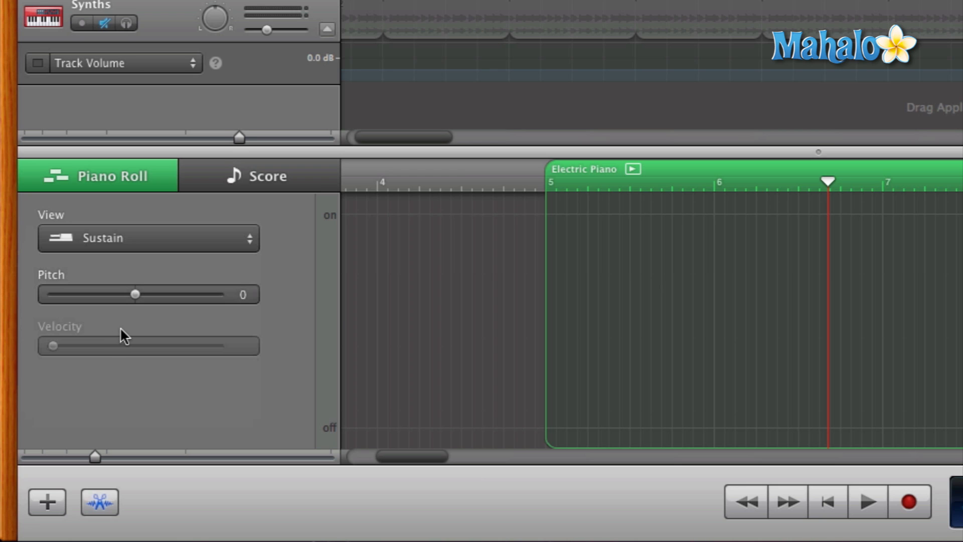
mouse_move(334, 227)
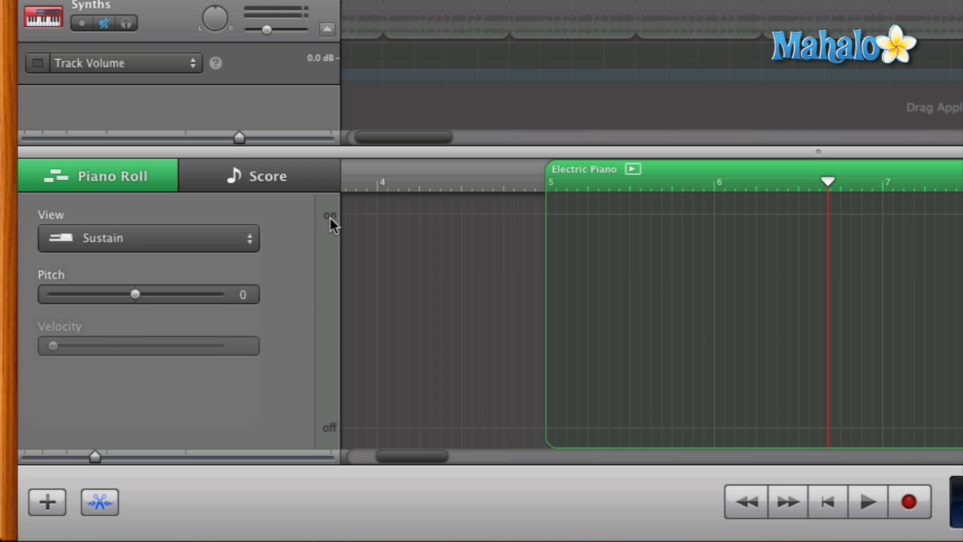
mouse_move(328, 446)
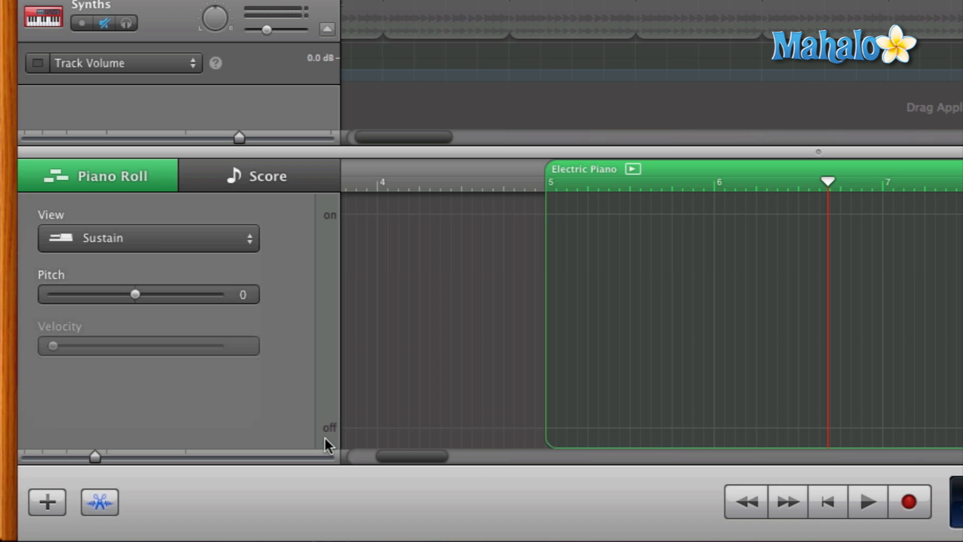
mouse_move(552, 212)
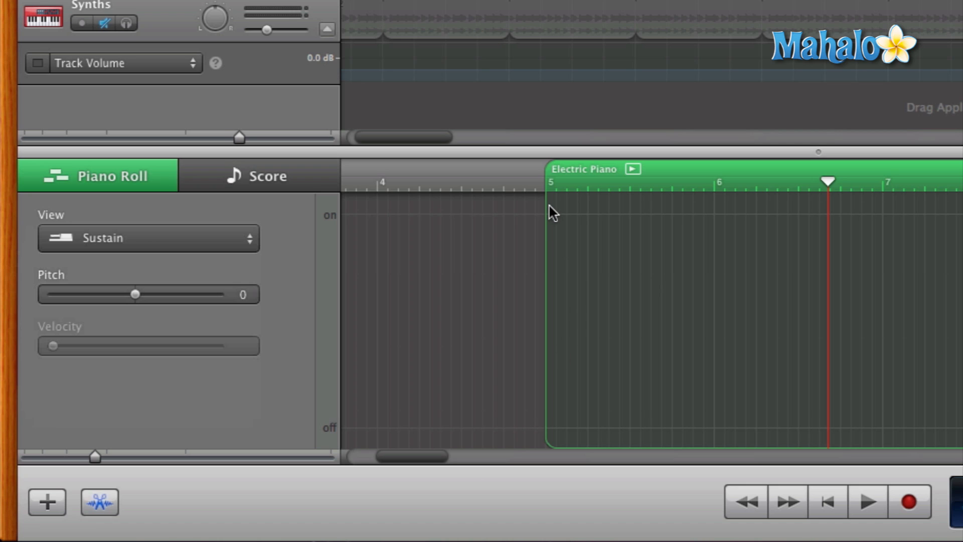
mouse_move(330, 219)
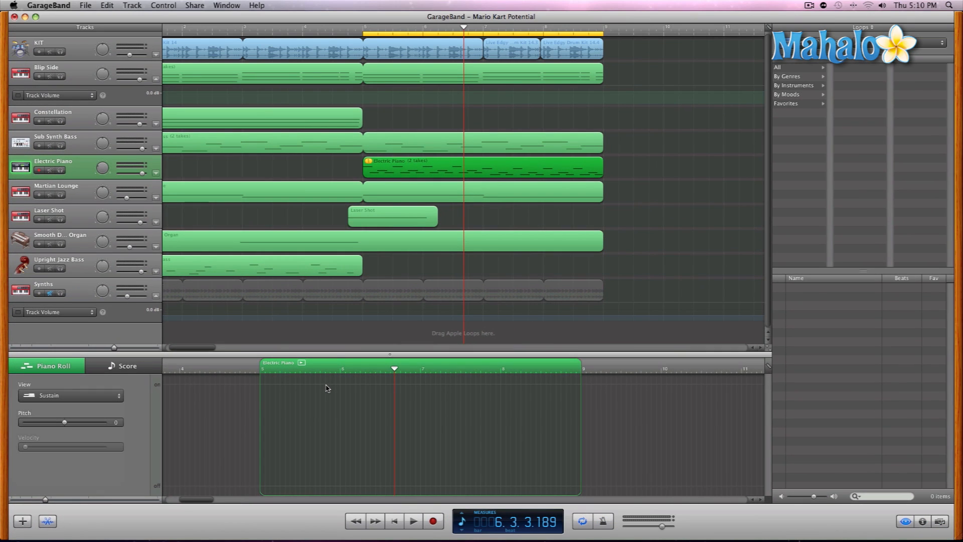
mouse_move(325, 494)
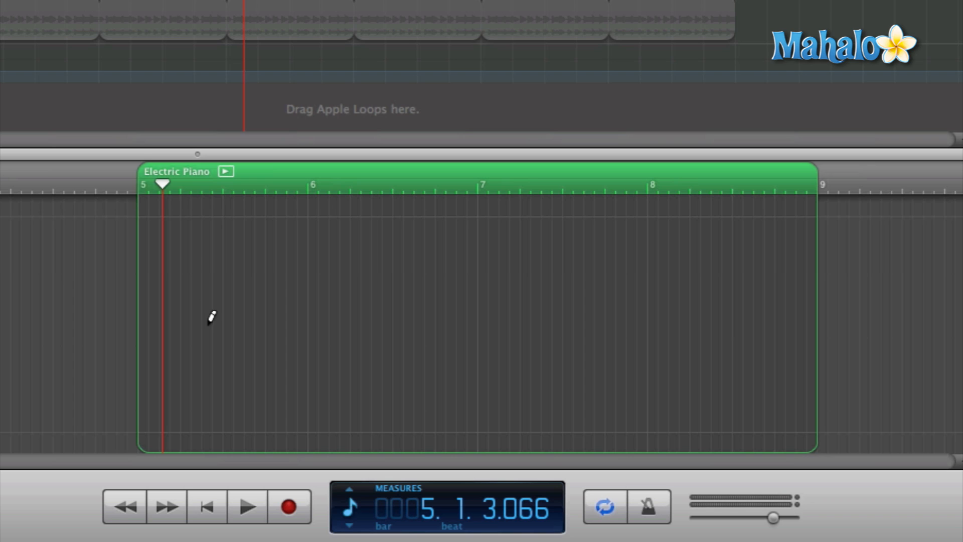
mouse_move(141, 208)
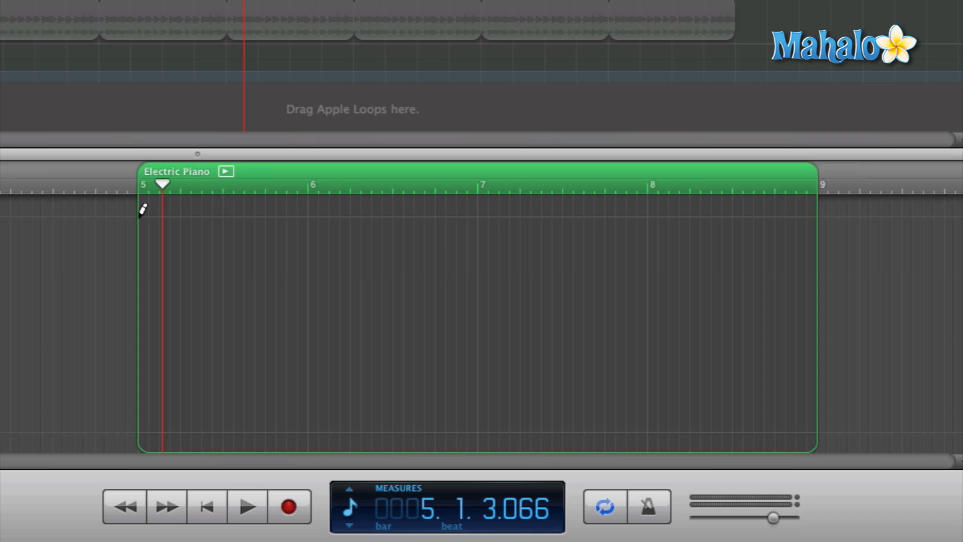
Step: Draw the Sustain line at the on level from bar 5 to bar 9 of the Electric Piano region
drag(141, 219, 814, 219)
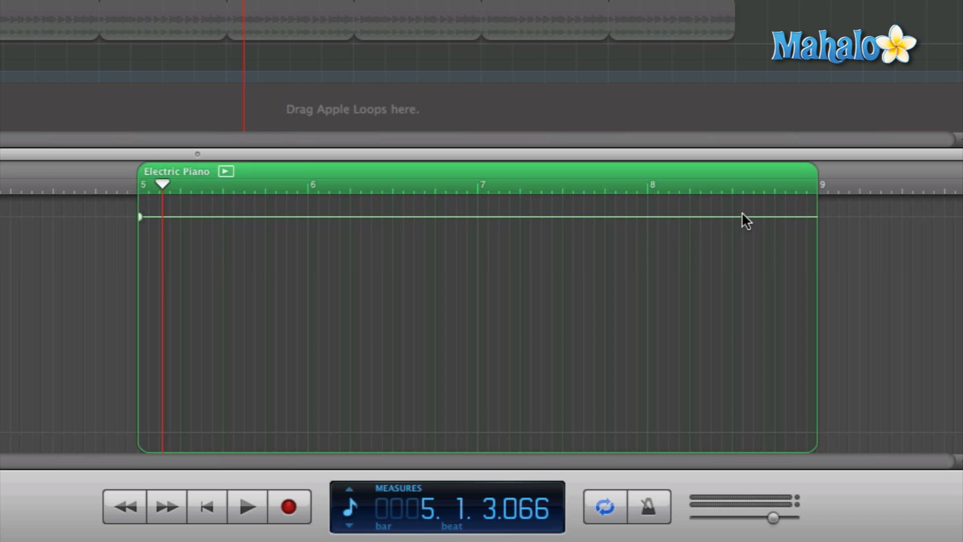
mouse_move(782, 223)
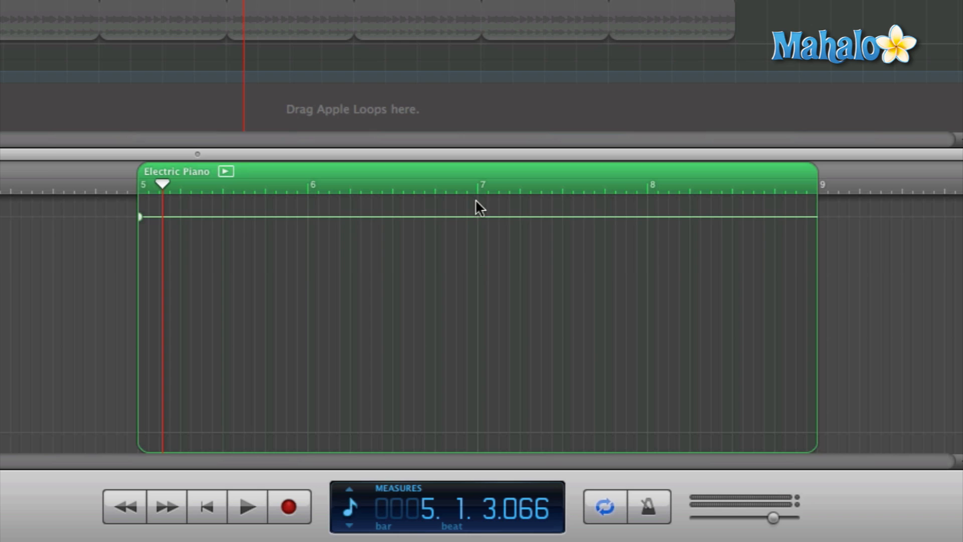
mouse_move(482, 439)
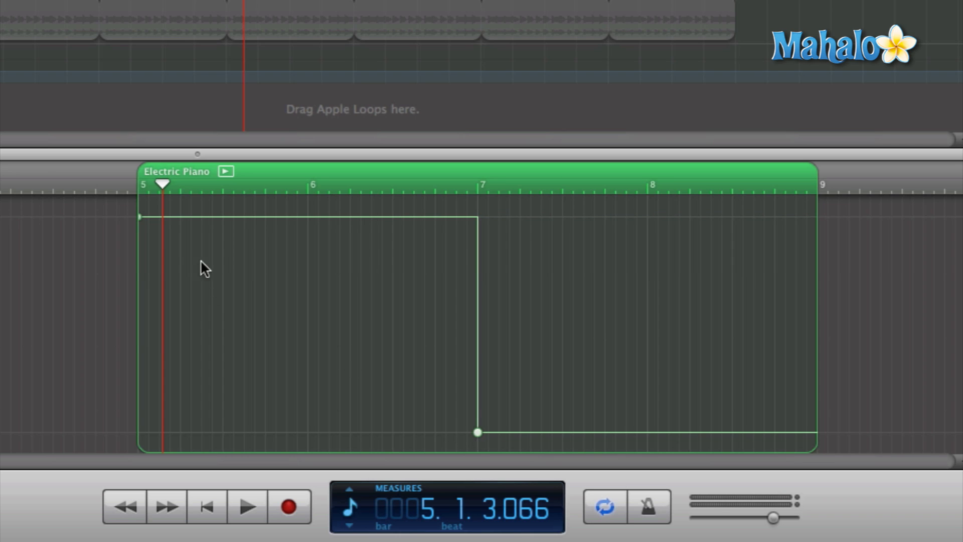
mouse_move(453, 233)
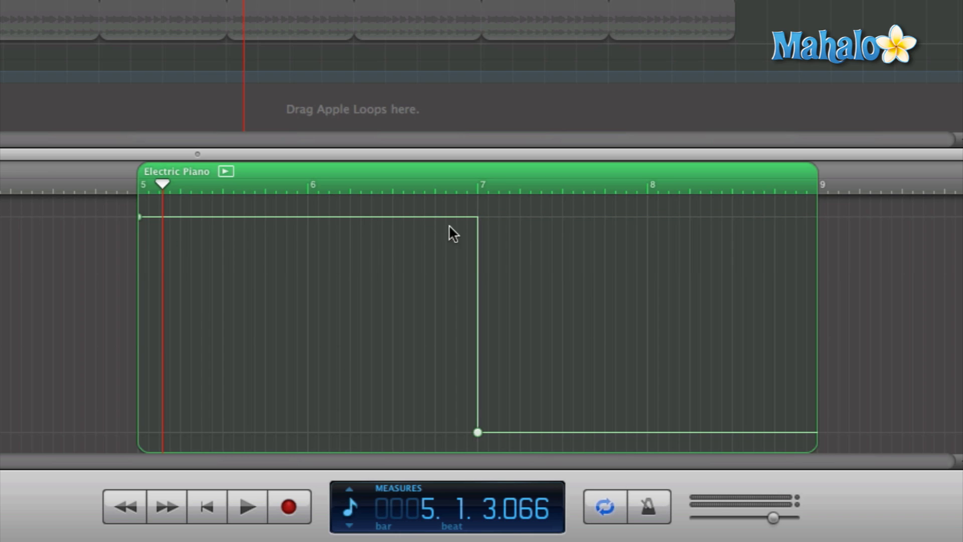
mouse_move(184, 216)
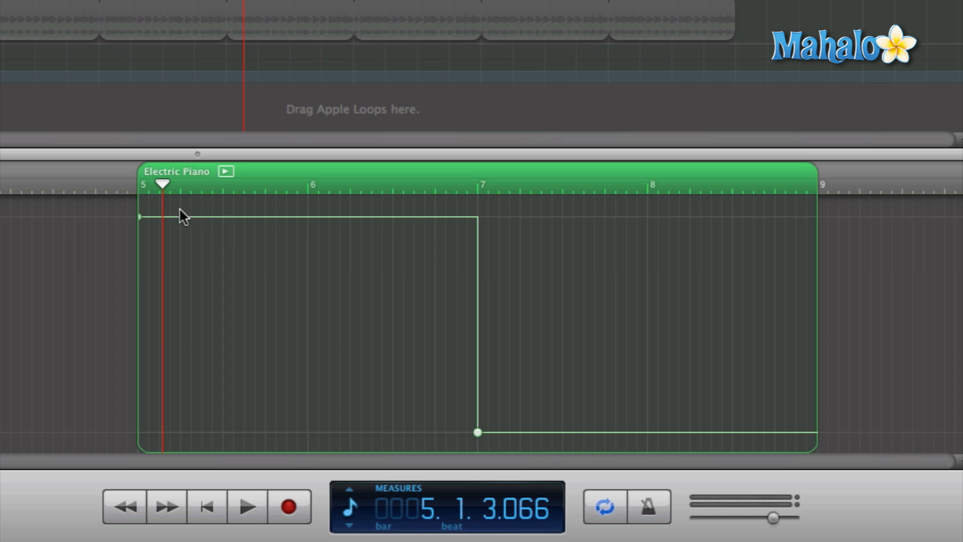
mouse_move(501, 187)
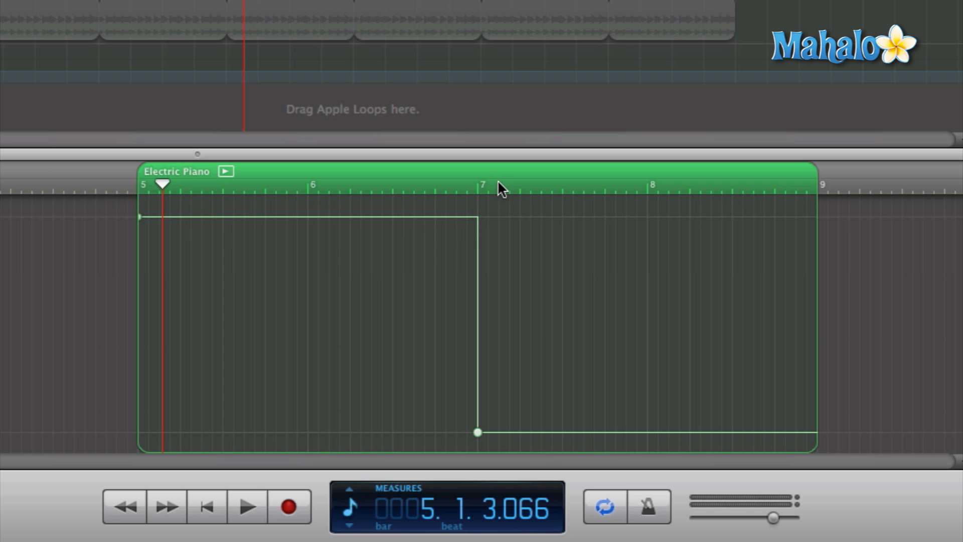
mouse_move(649, 471)
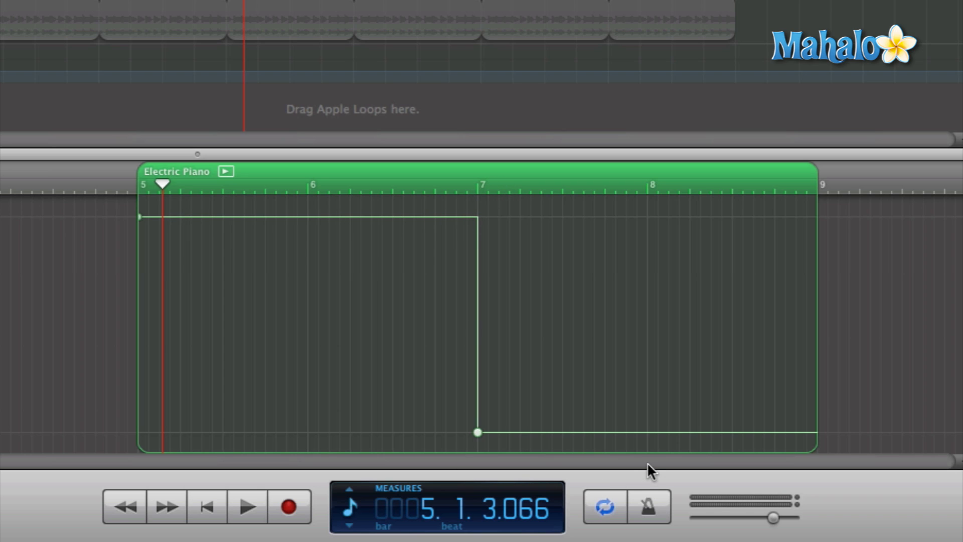